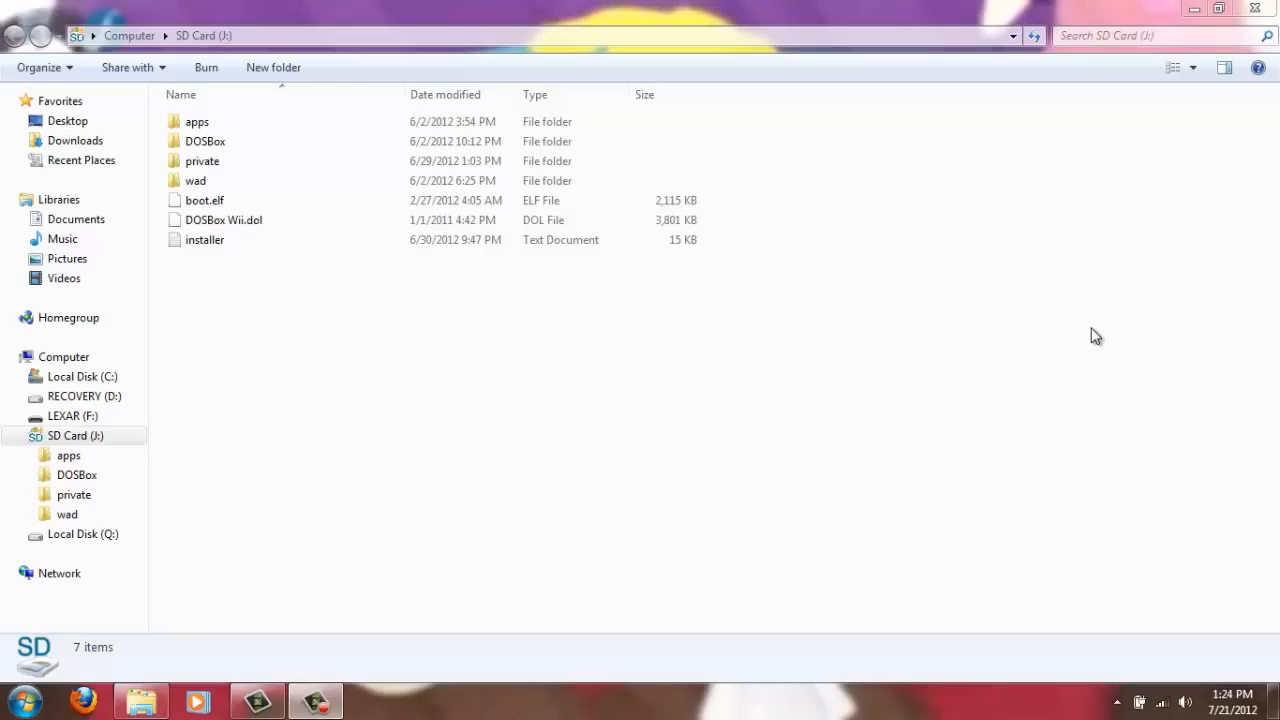
{"action": "mouse_move", "coordinate": [770, 390]}
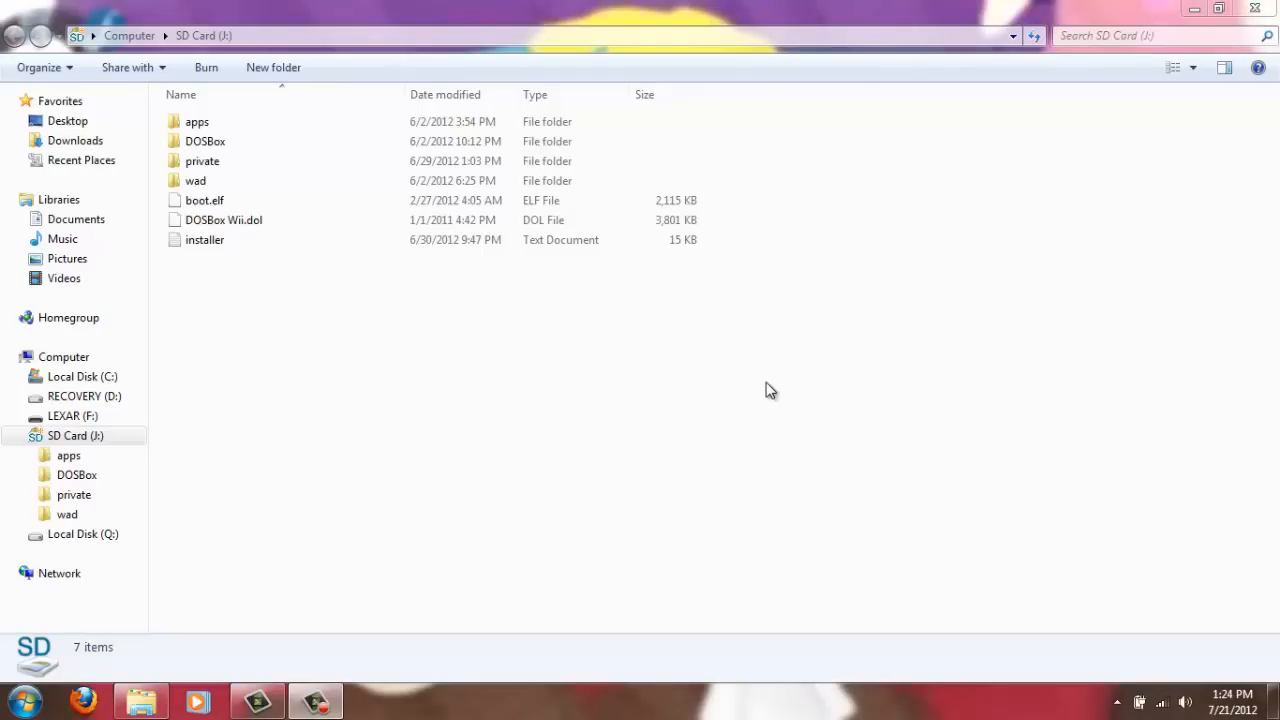
{"action": "mouse_move", "coordinate": [582, 487]}
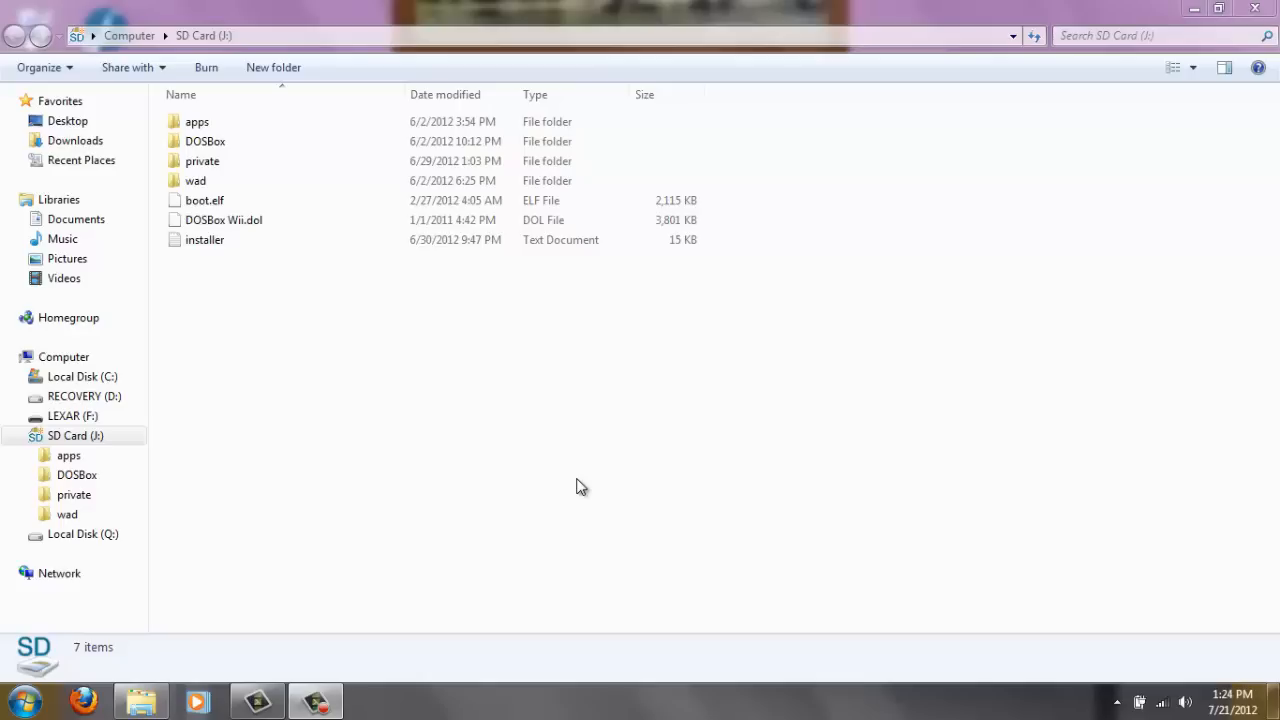
{"action": "mouse_move", "coordinate": [296, 431]}
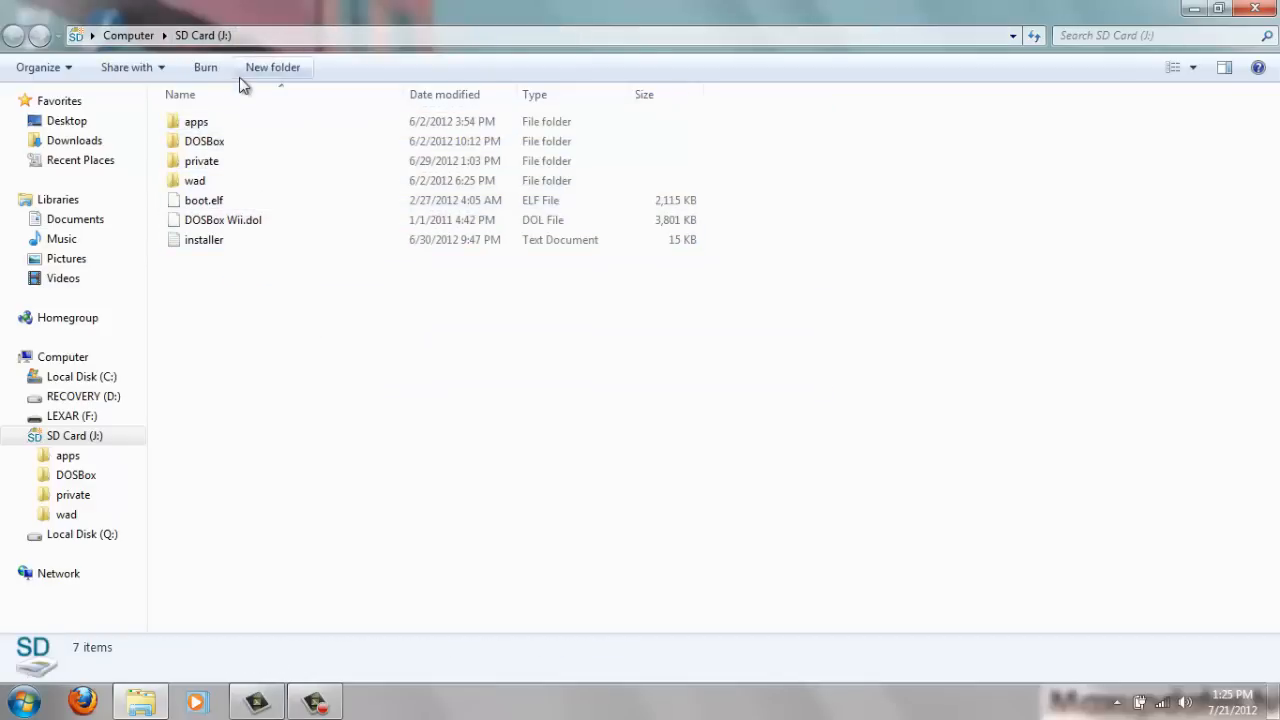
Step: Open J:\apps and point out the dosbox-win95, dosbox-wii and dosbox-Roller Coaster Tycoon folders
{"action": "left_click", "coordinate": [196, 121]}
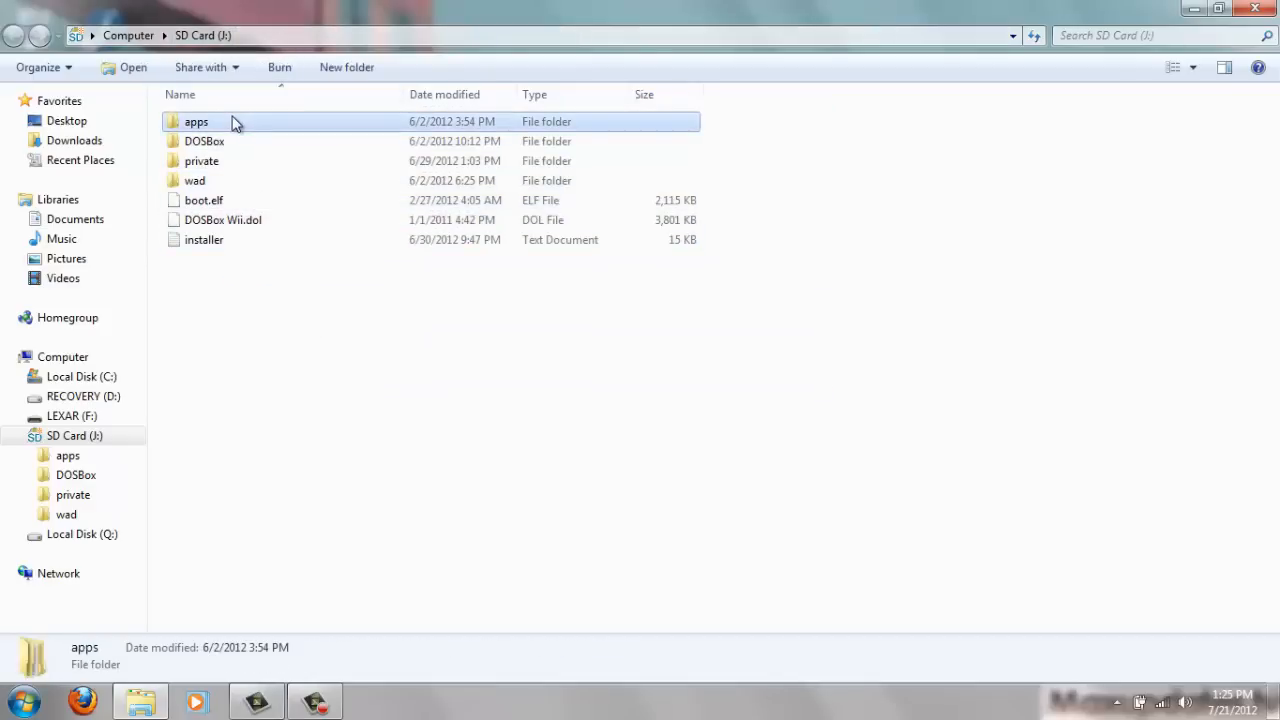
{"action": "double_click", "coordinate": [196, 121]}
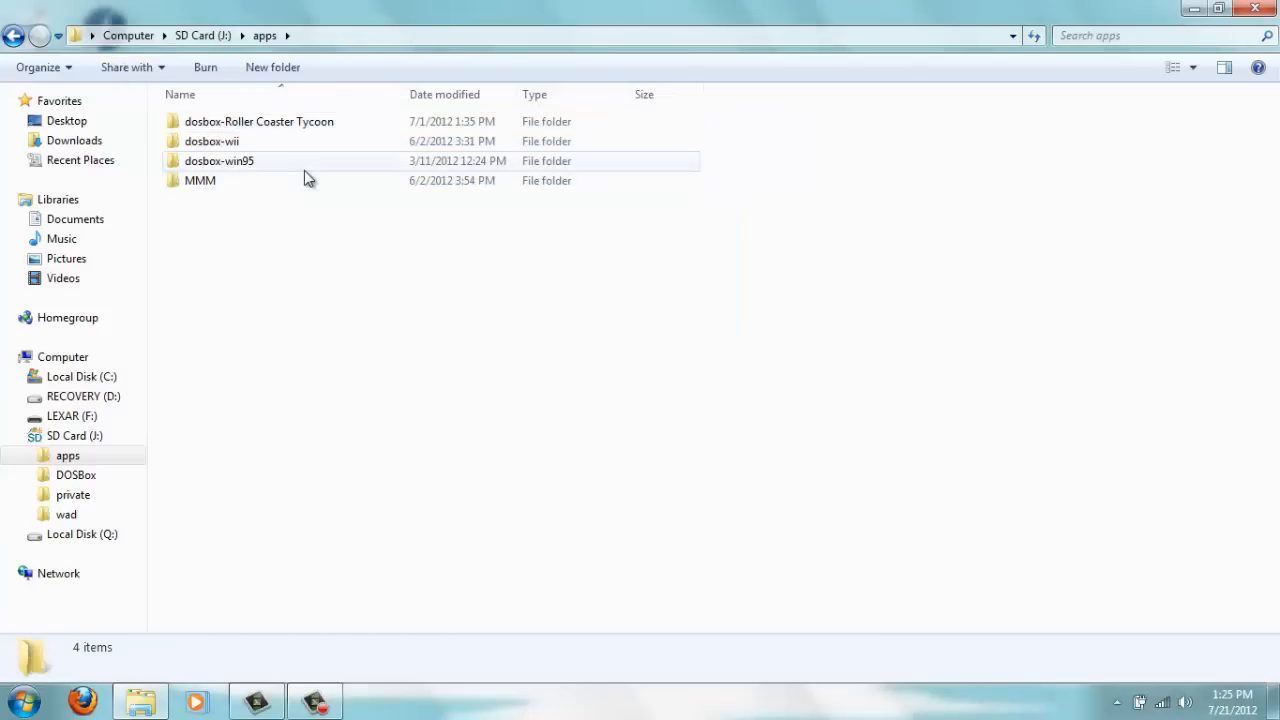
{"action": "left_click", "coordinate": [219, 160]}
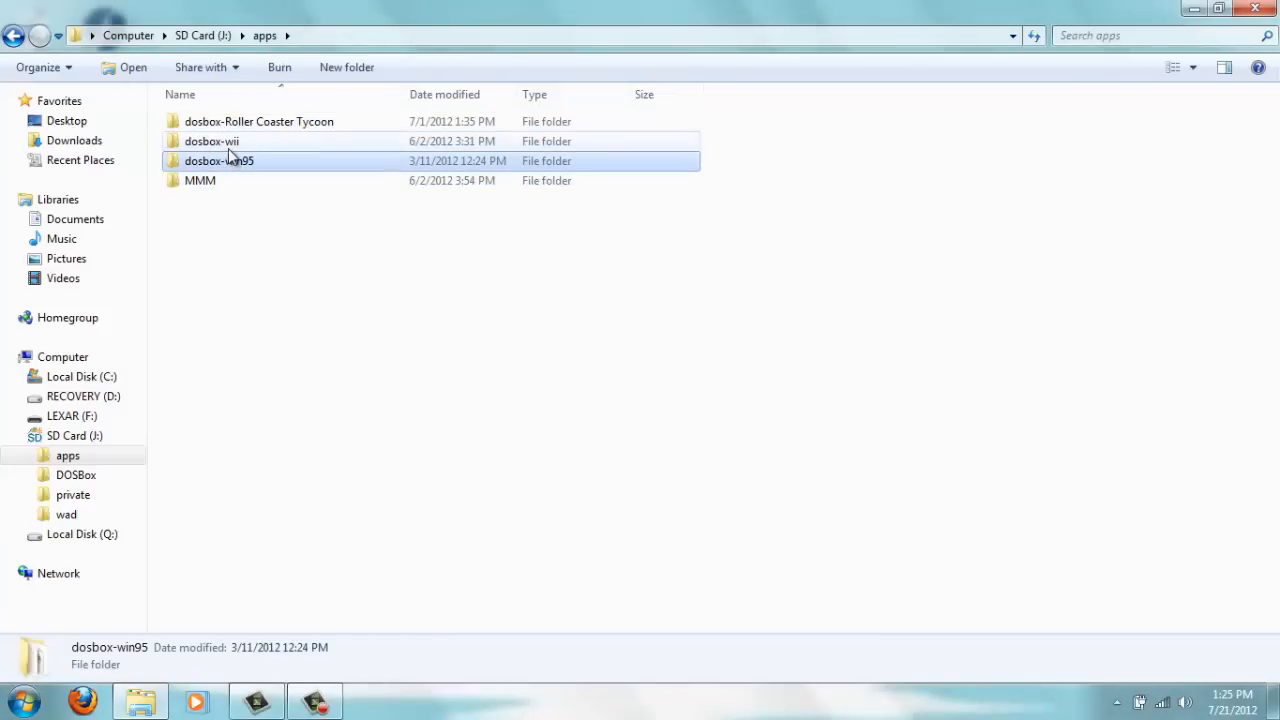
{"action": "left_click", "coordinate": [211, 141]}
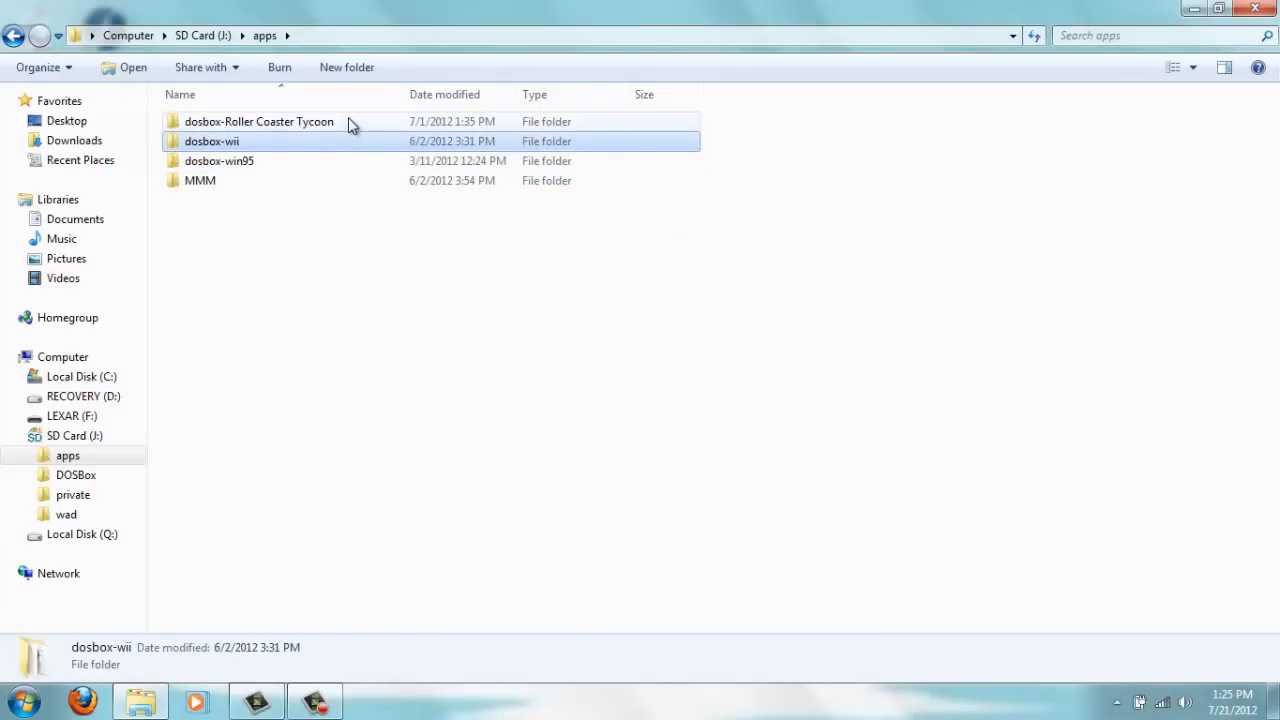
{"action": "left_click", "coordinate": [258, 121]}
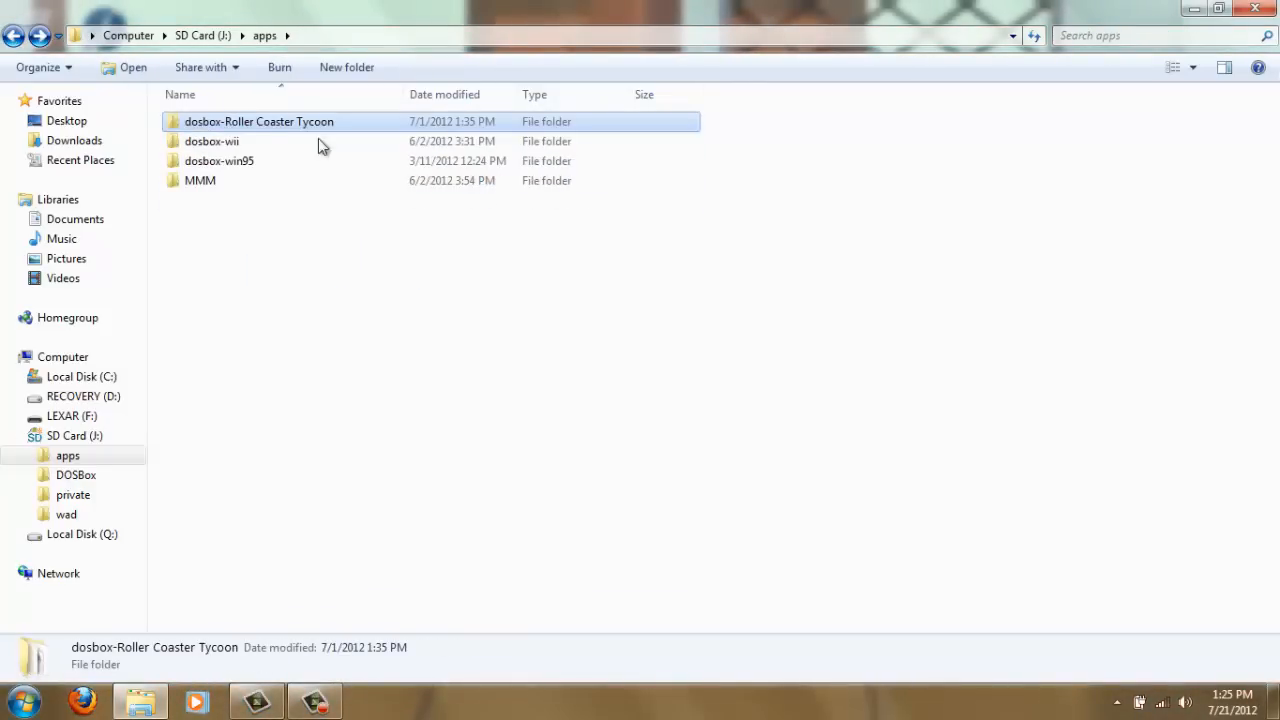
{"action": "left_click", "coordinate": [219, 161]}
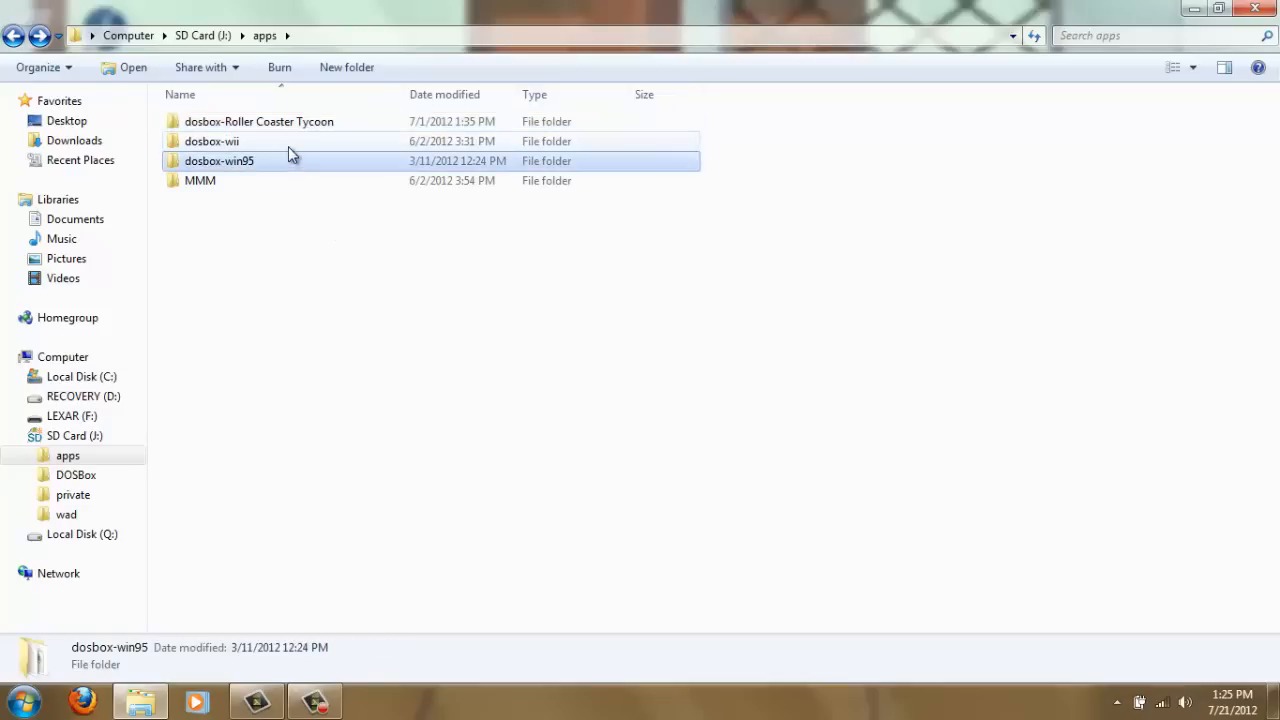
{"action": "left_click", "coordinate": [390, 303]}
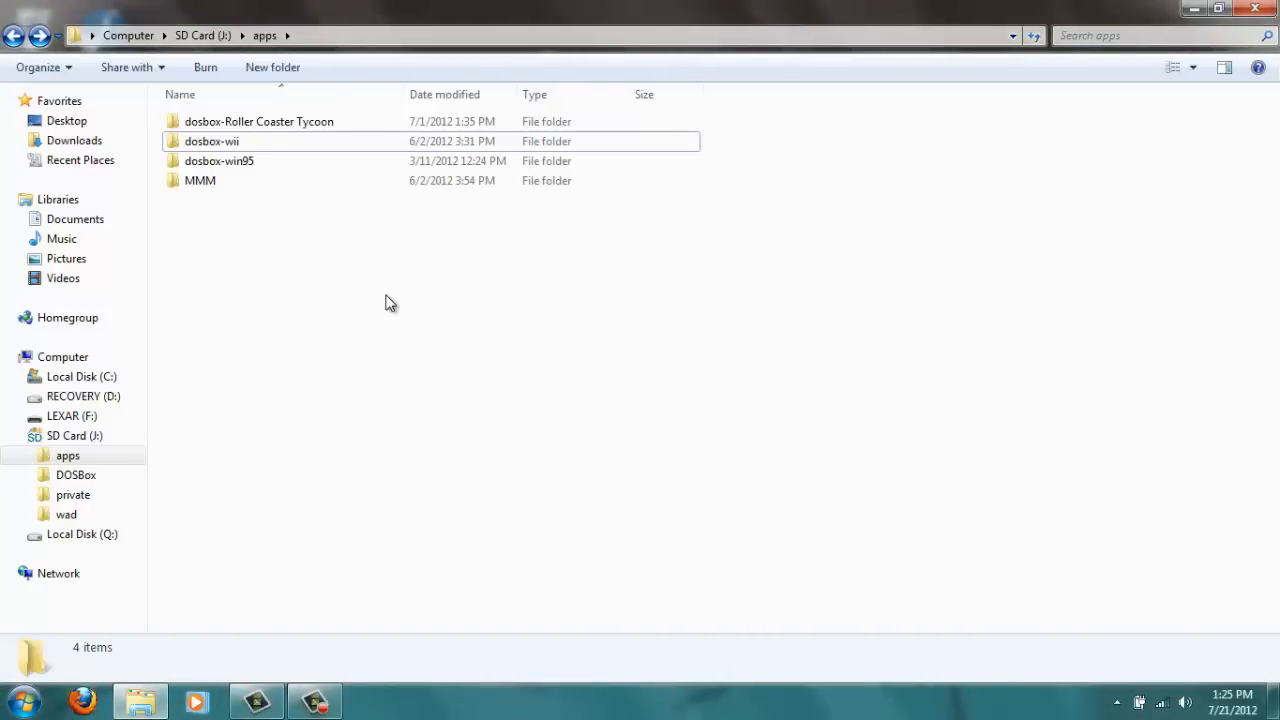
{"action": "left_click", "coordinate": [258, 121]}
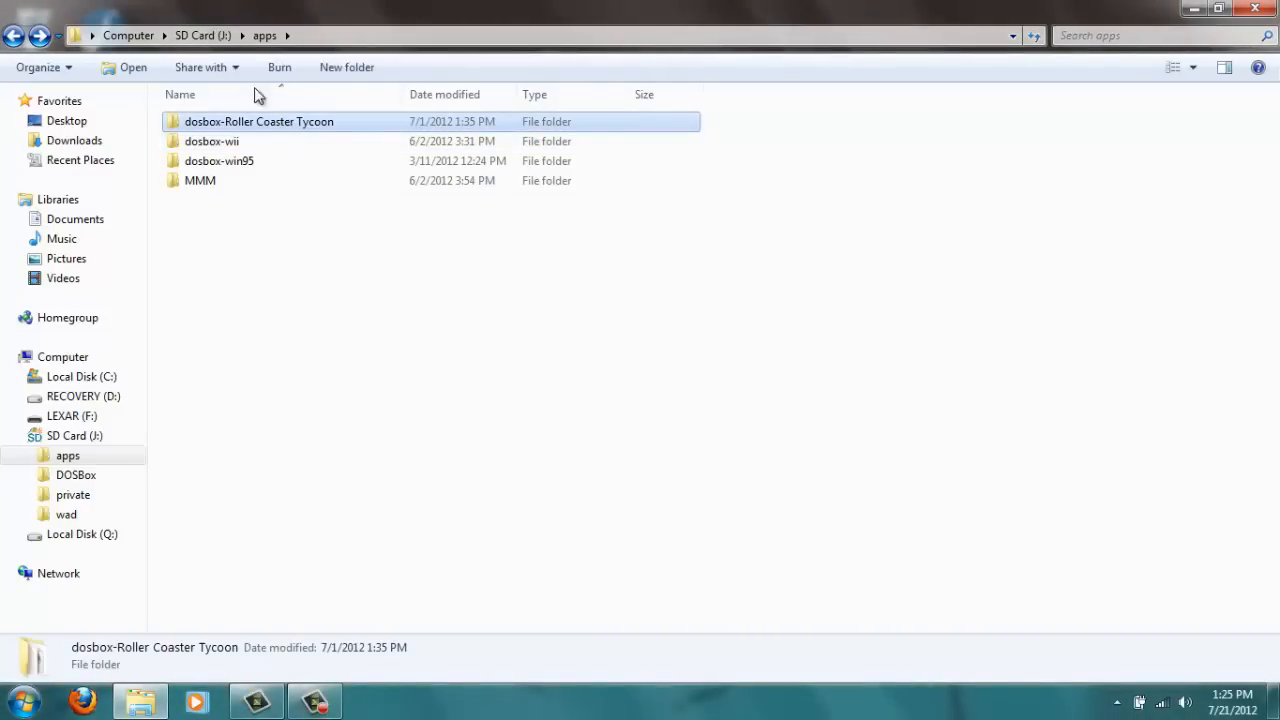
{"action": "left_click", "coordinate": [352, 424]}
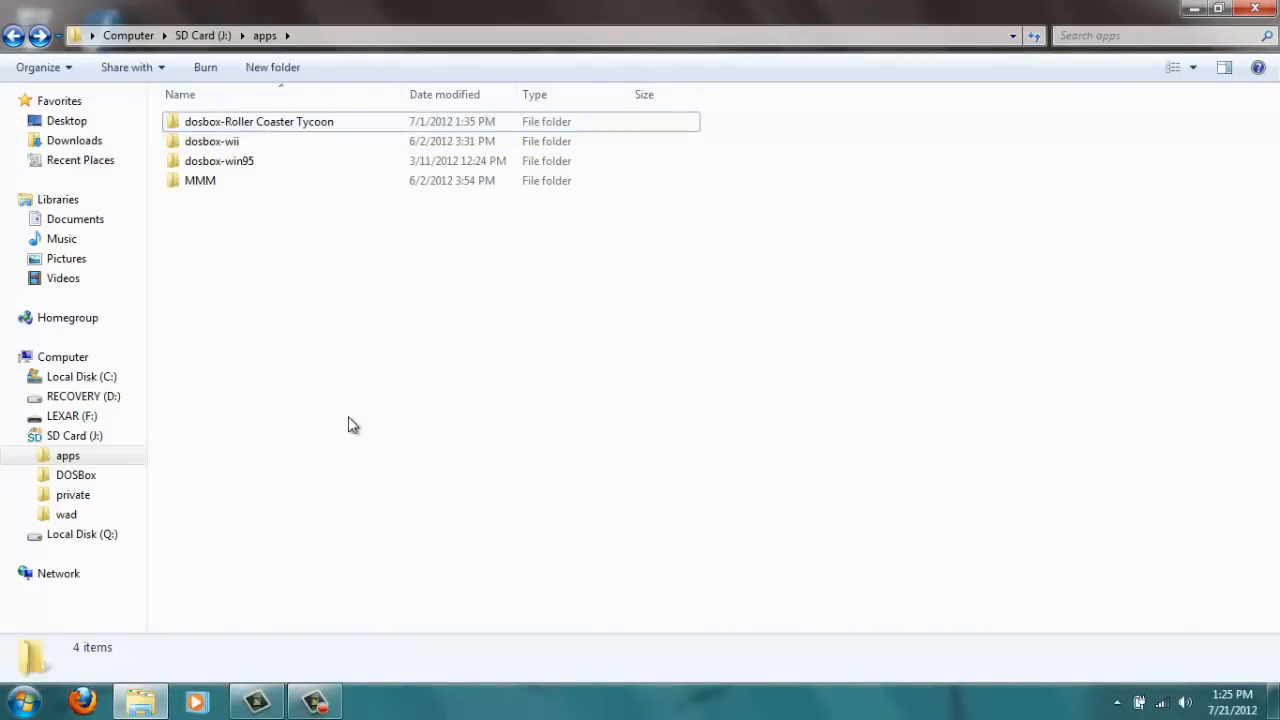
{"action": "mouse_move", "coordinate": [175, 567]}
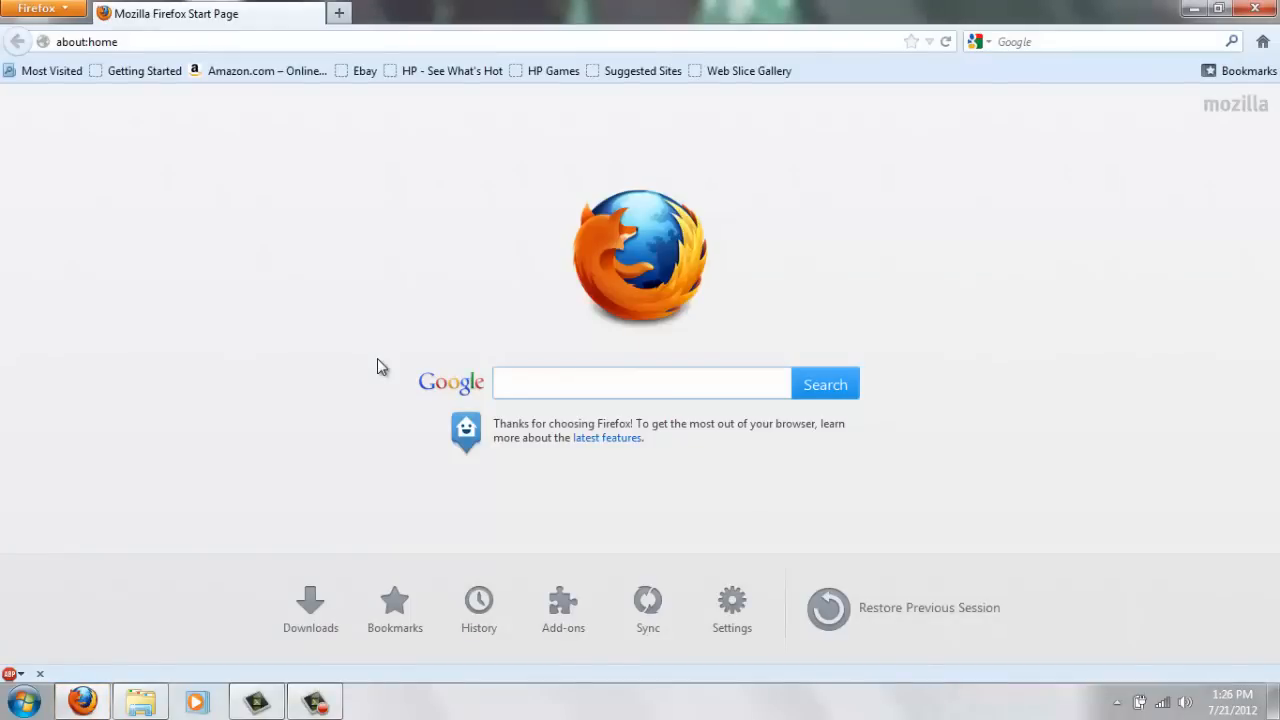
Step: Search Google for 'DosBox wii' and open the DOSBox Wii page on WiiBrew
{"action": "type", "text": "DosBo"}
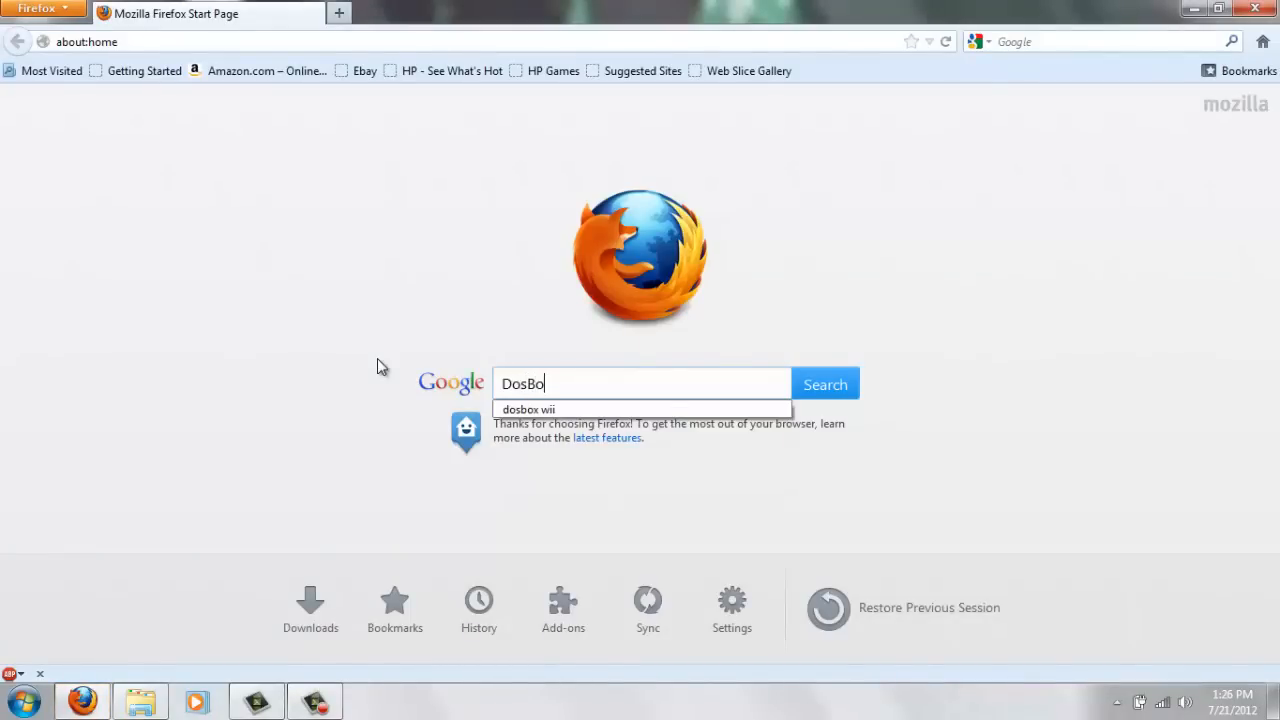
{"action": "left_click", "coordinate": [528, 409]}
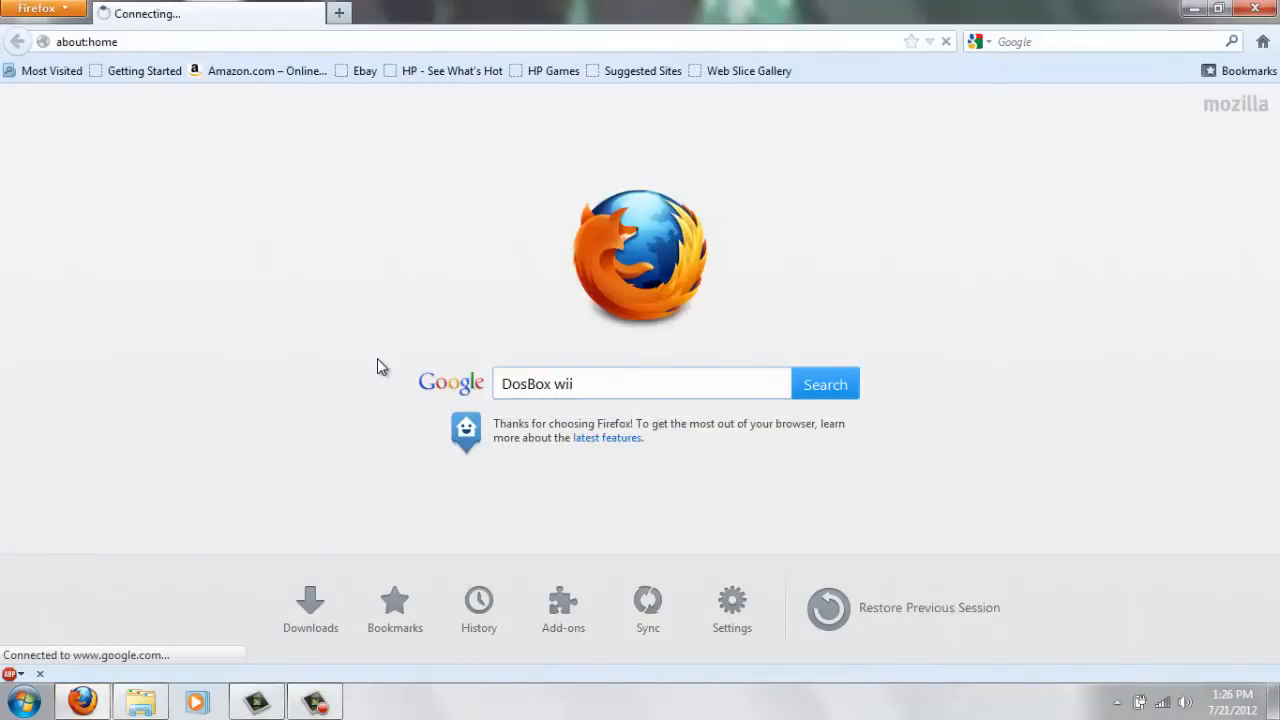
{"action": "left_click", "coordinate": [824, 383]}
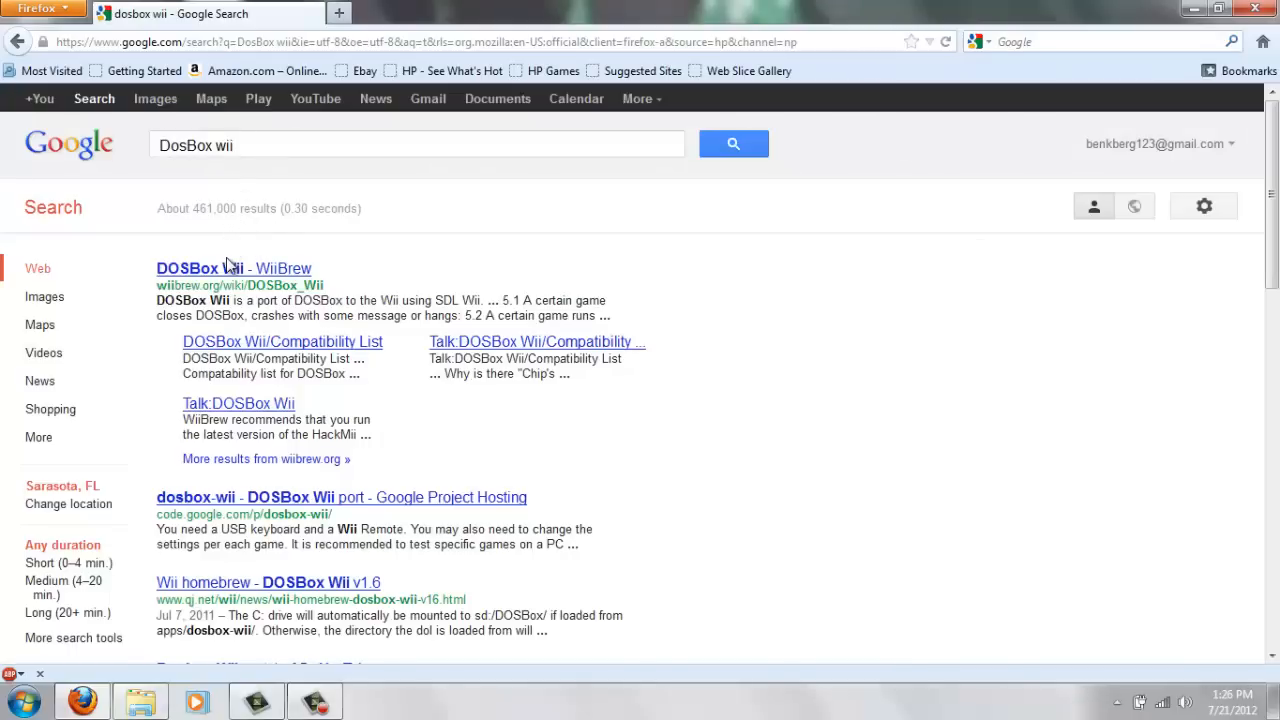
{"action": "left_click", "coordinate": [233, 268]}
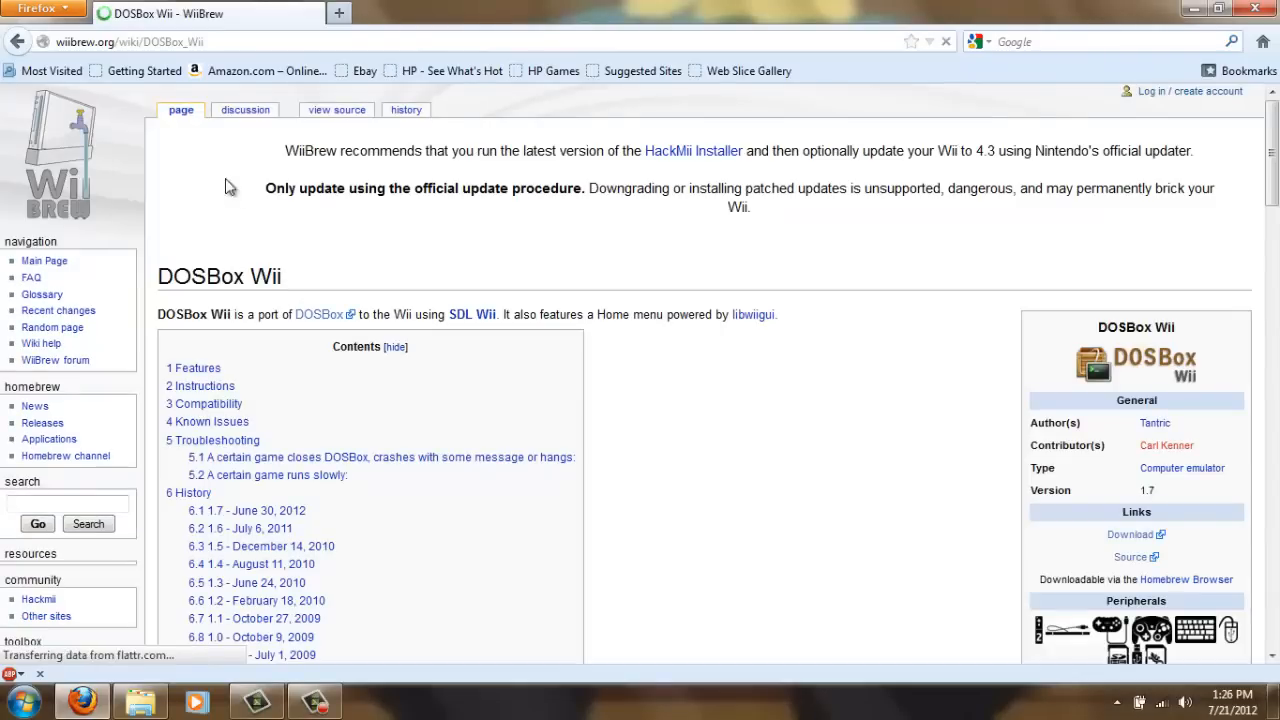
Step: Go to the WiiBrew Main Page and scroll through it
{"action": "left_click", "coordinate": [60, 160]}
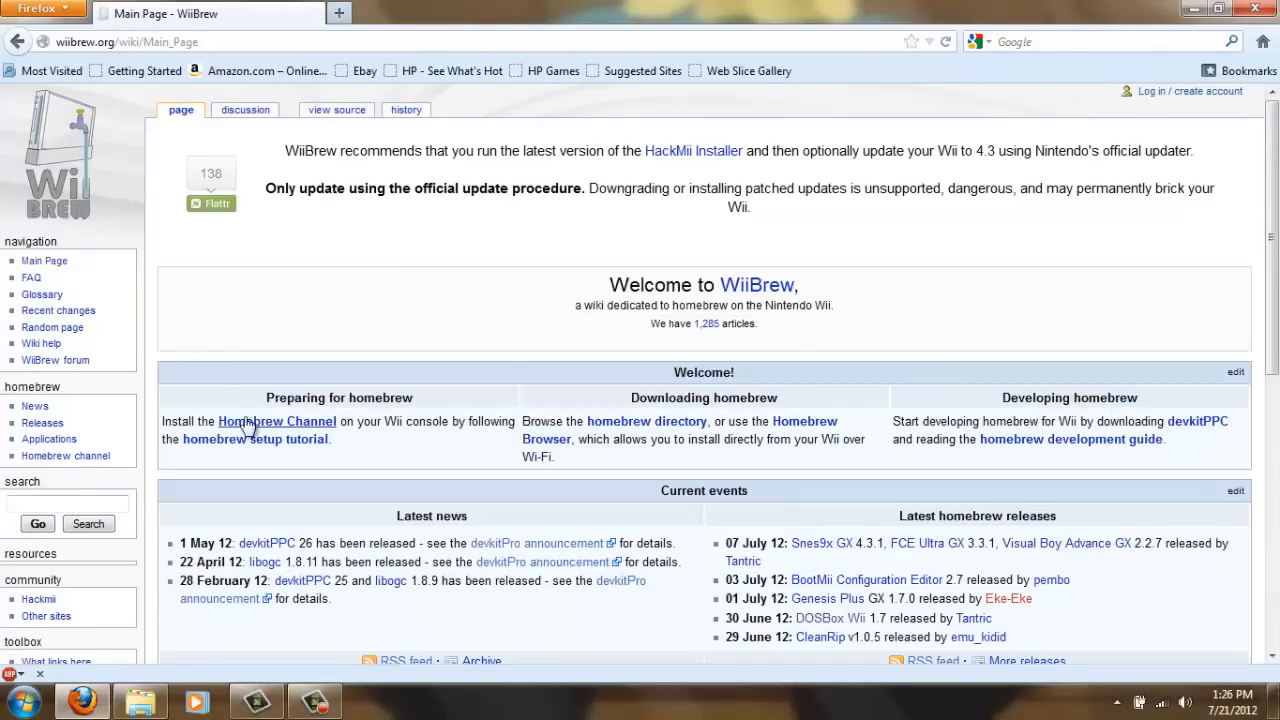
{"action": "scroll", "scroll_direction": "down", "scroll_amount": 3}
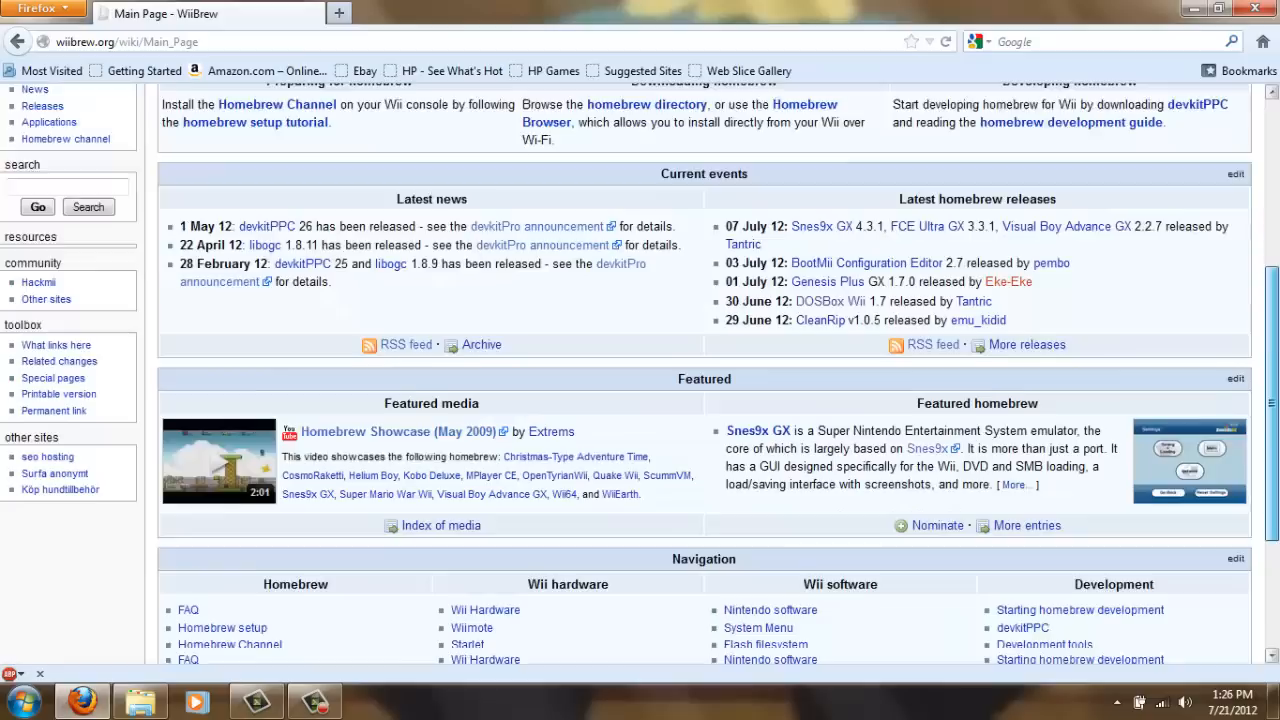
{"action": "scroll", "scroll_direction": "down", "scroll_amount": 3}
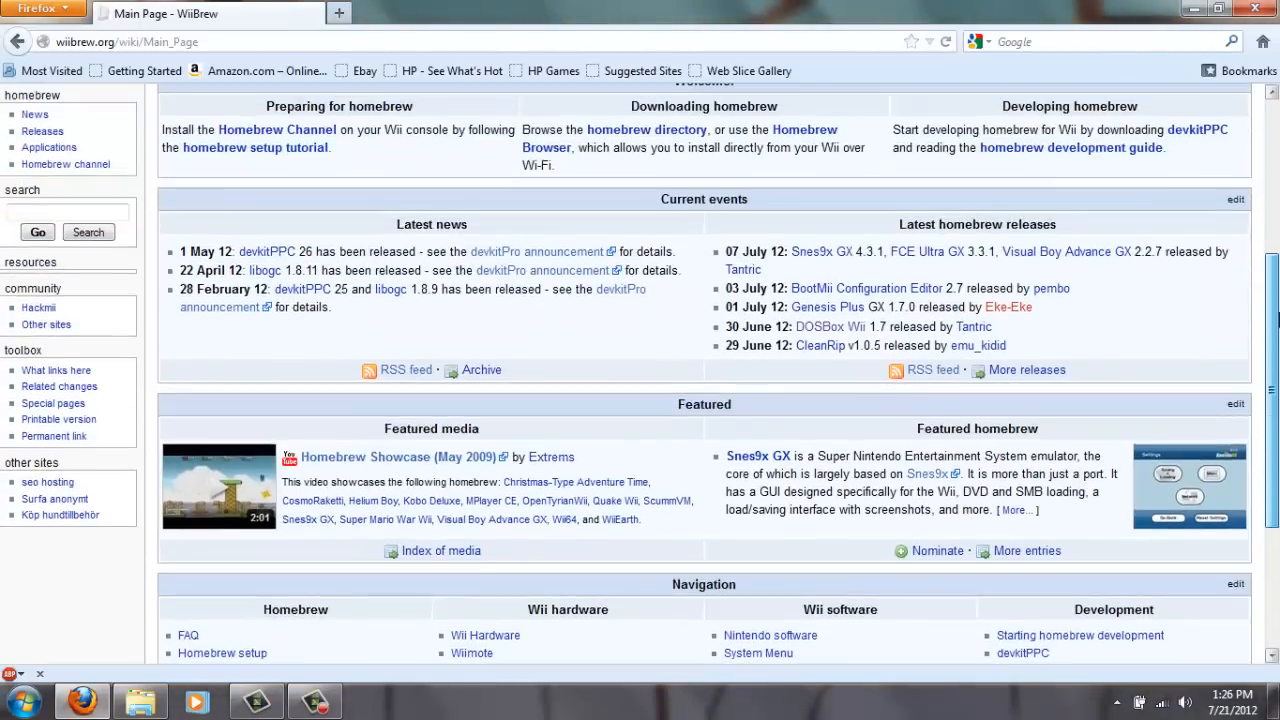
{"action": "scroll", "scroll_direction": "up", "scroll_amount": 3}
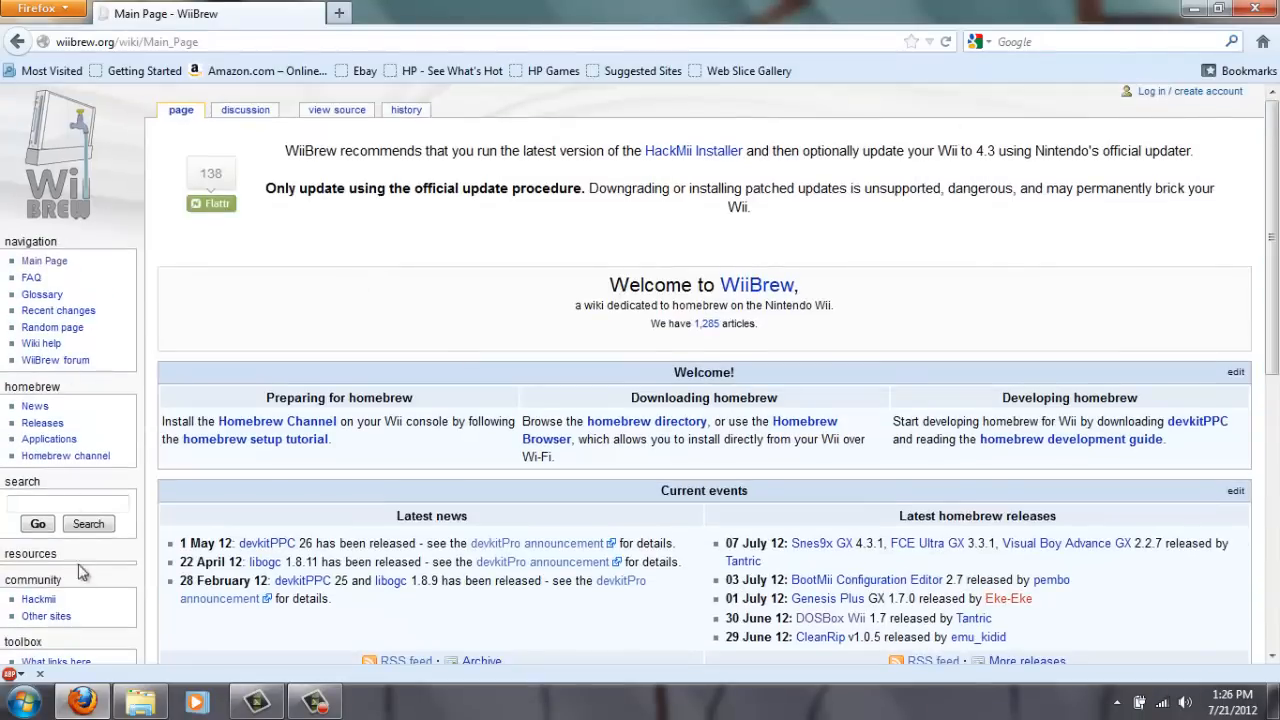
Step: Search WiiBrew for 'Dosbox' and scroll the DOSBox Wii article to its contents
{"action": "type", "text": "Do"}
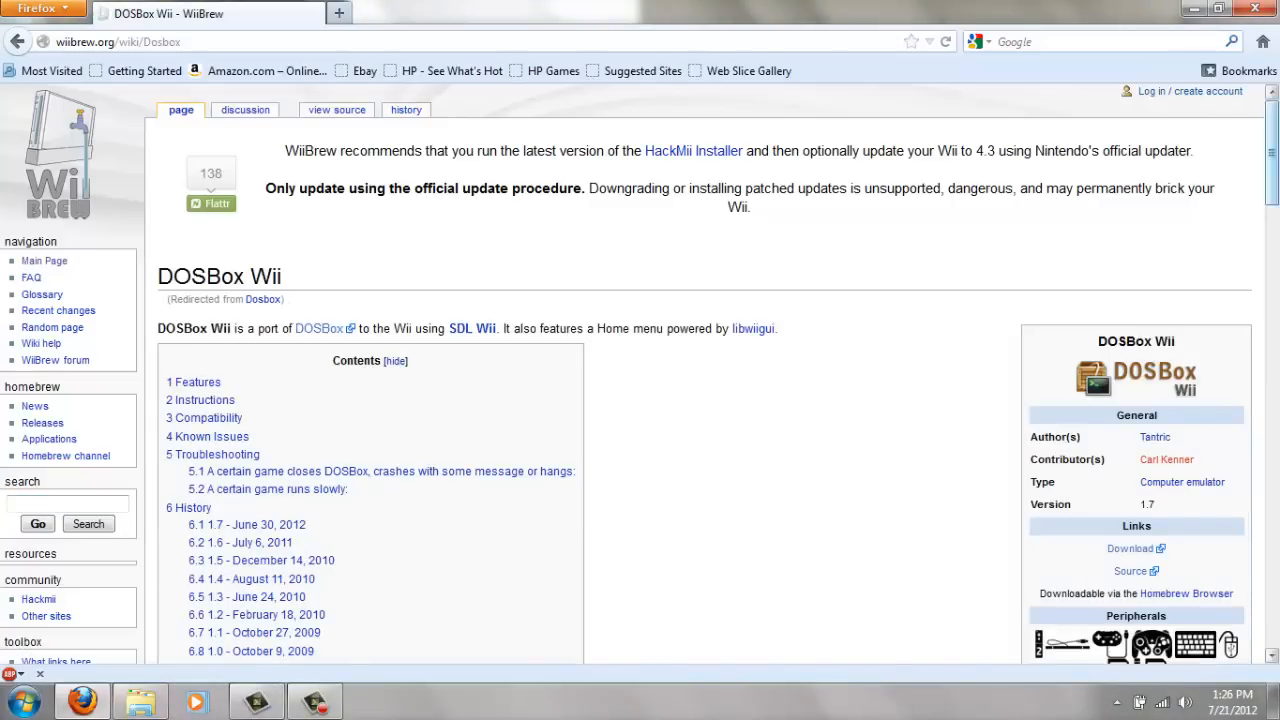
{"action": "scroll", "scroll_direction": "down", "scroll_amount": 3}
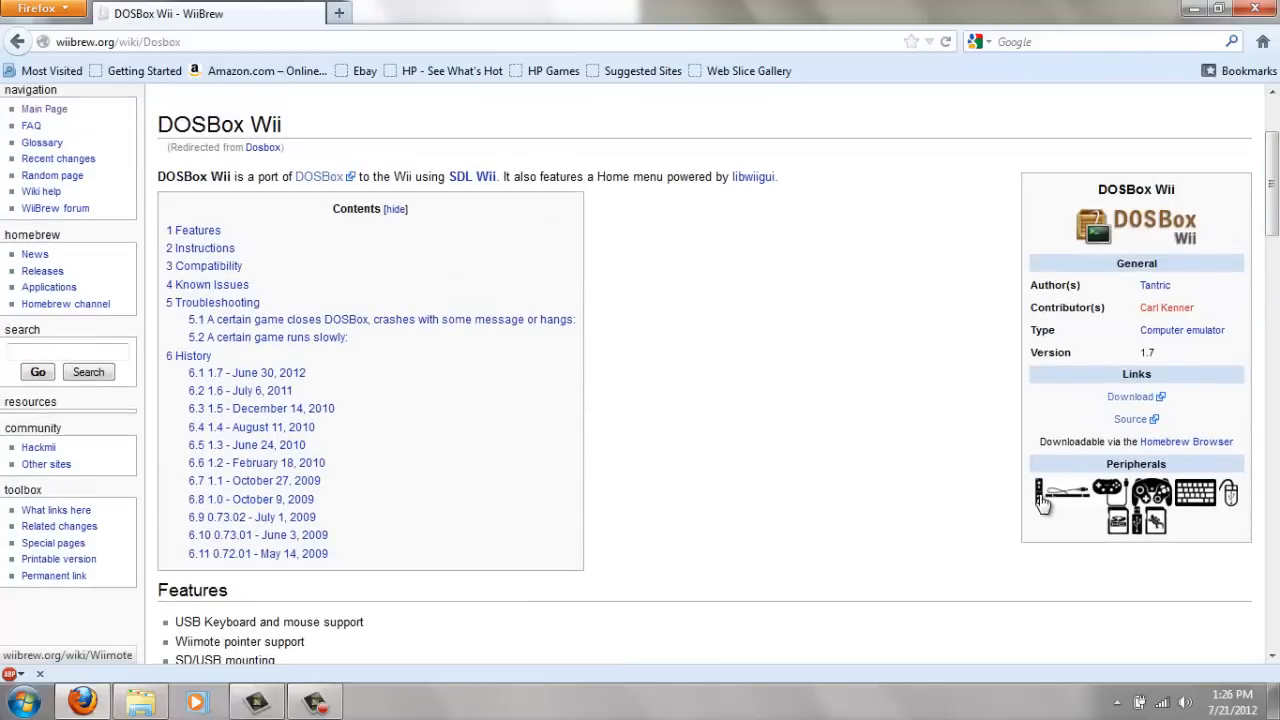
{"action": "mouse_move", "coordinate": [1128, 397]}
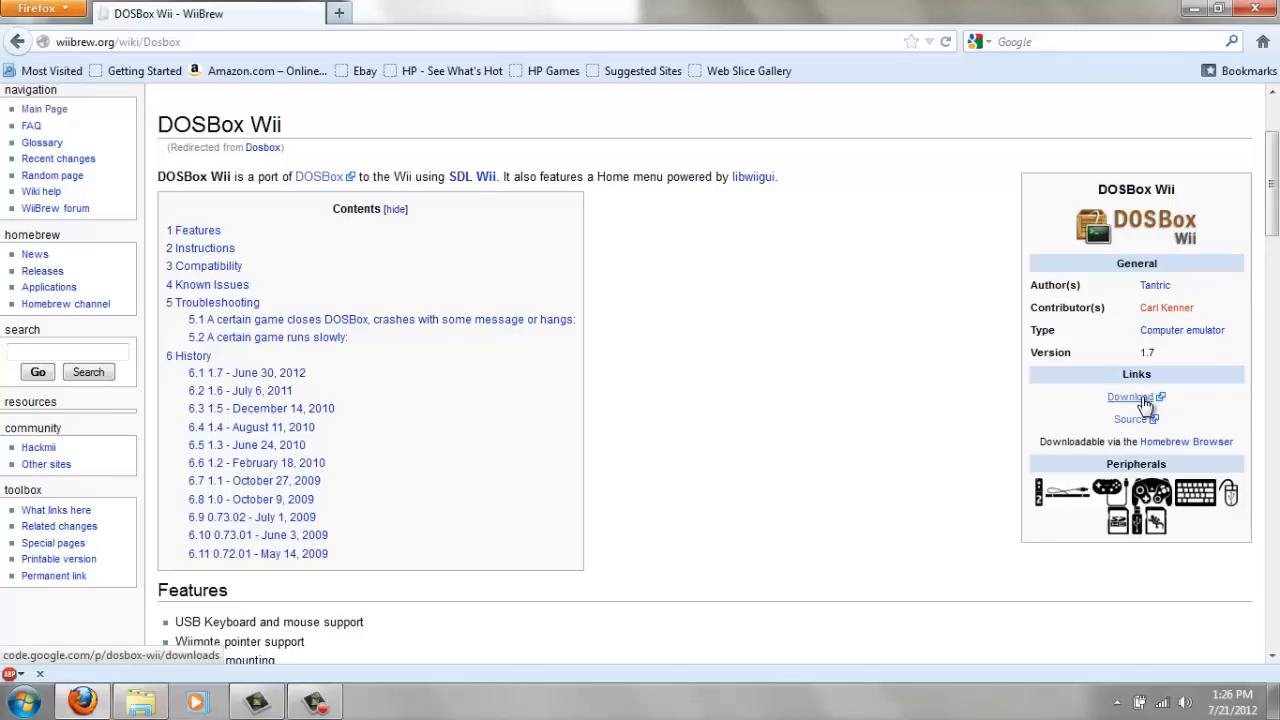
{"action": "mouse_move", "coordinate": [687, 400]}
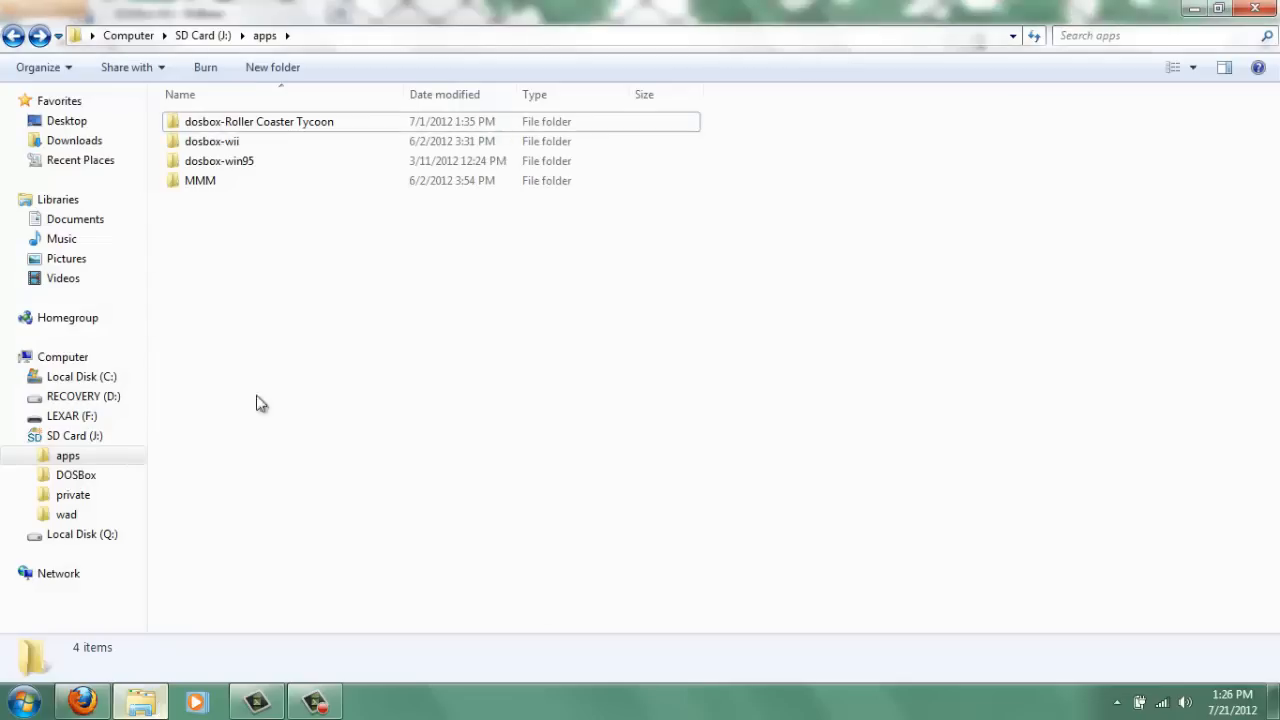
{"action": "left_click", "coordinate": [13, 35]}
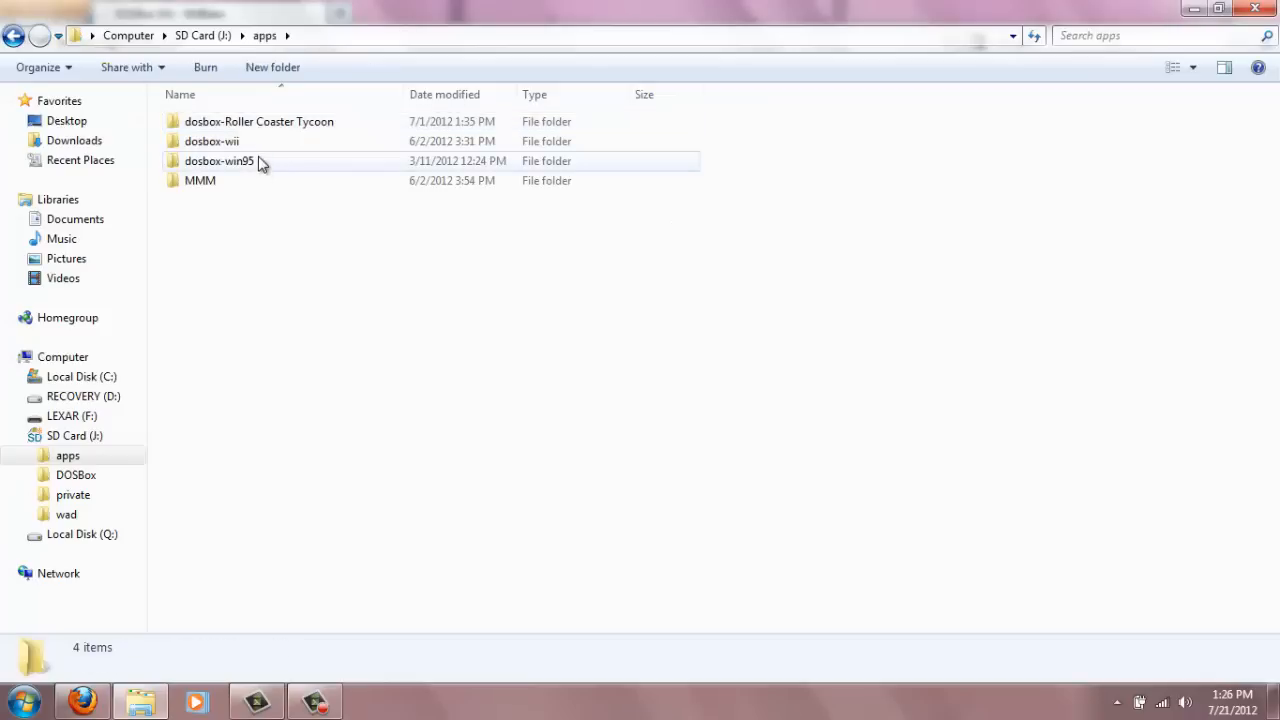
{"action": "double_click", "coordinate": [211, 141]}
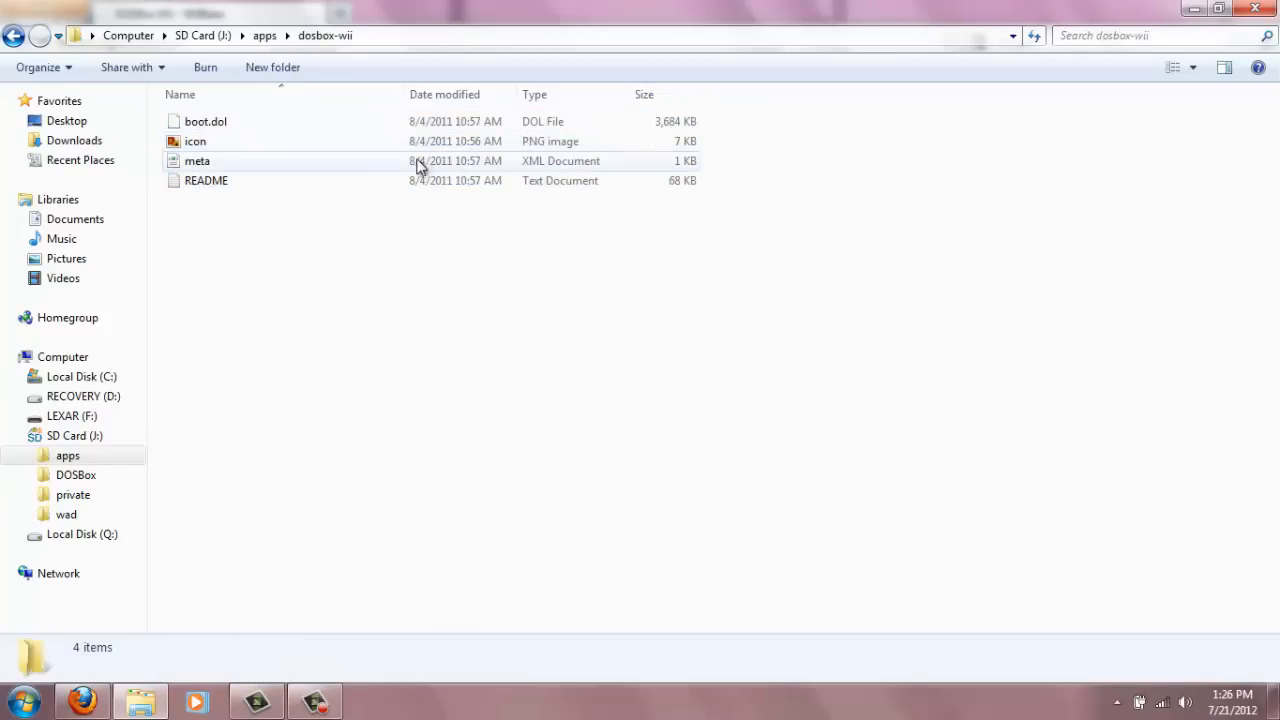
{"action": "mouse_move", "coordinate": [247, 227]}
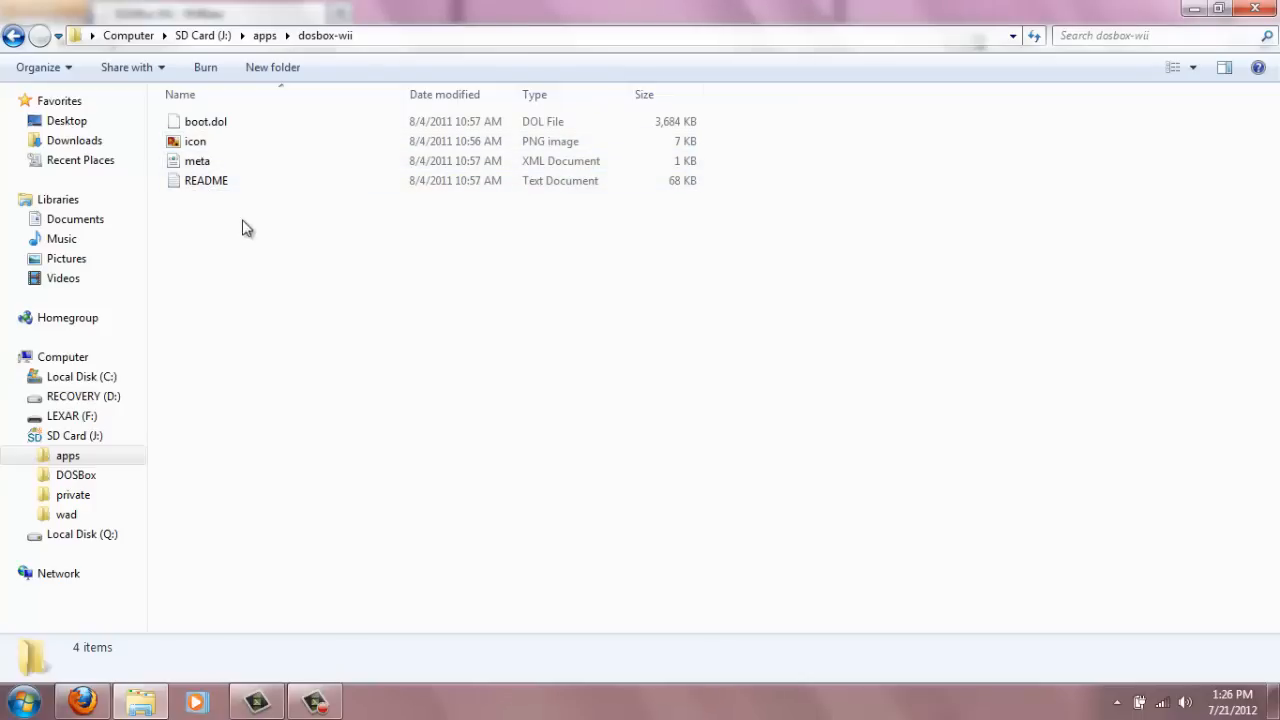
{"action": "left_click", "coordinate": [14, 35]}
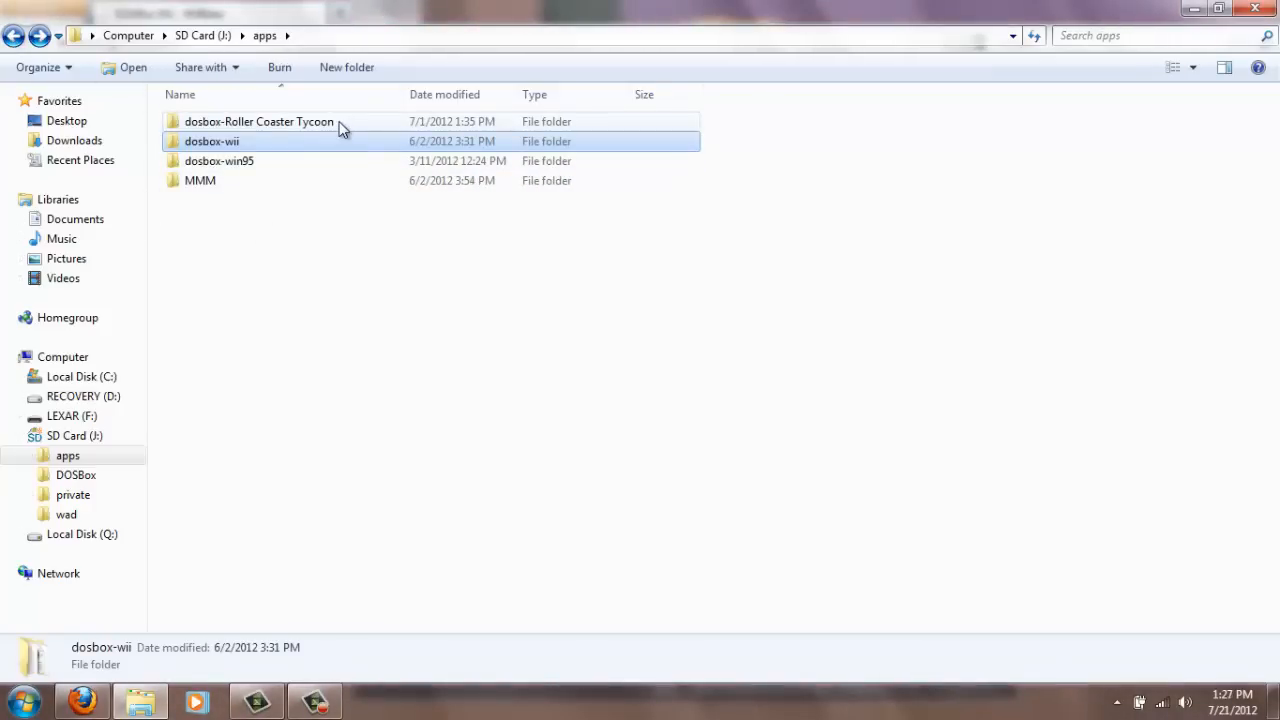
{"action": "left_click", "coordinate": [258, 121]}
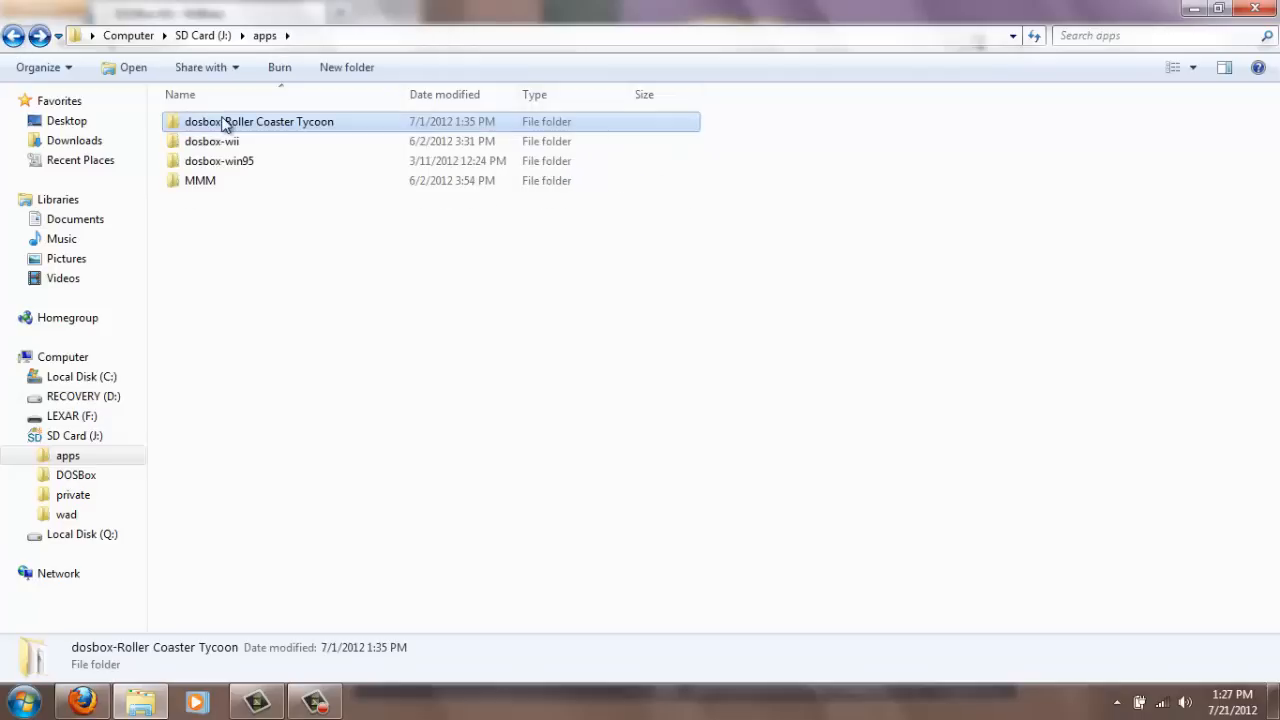
{"action": "double_click", "coordinate": [219, 161]}
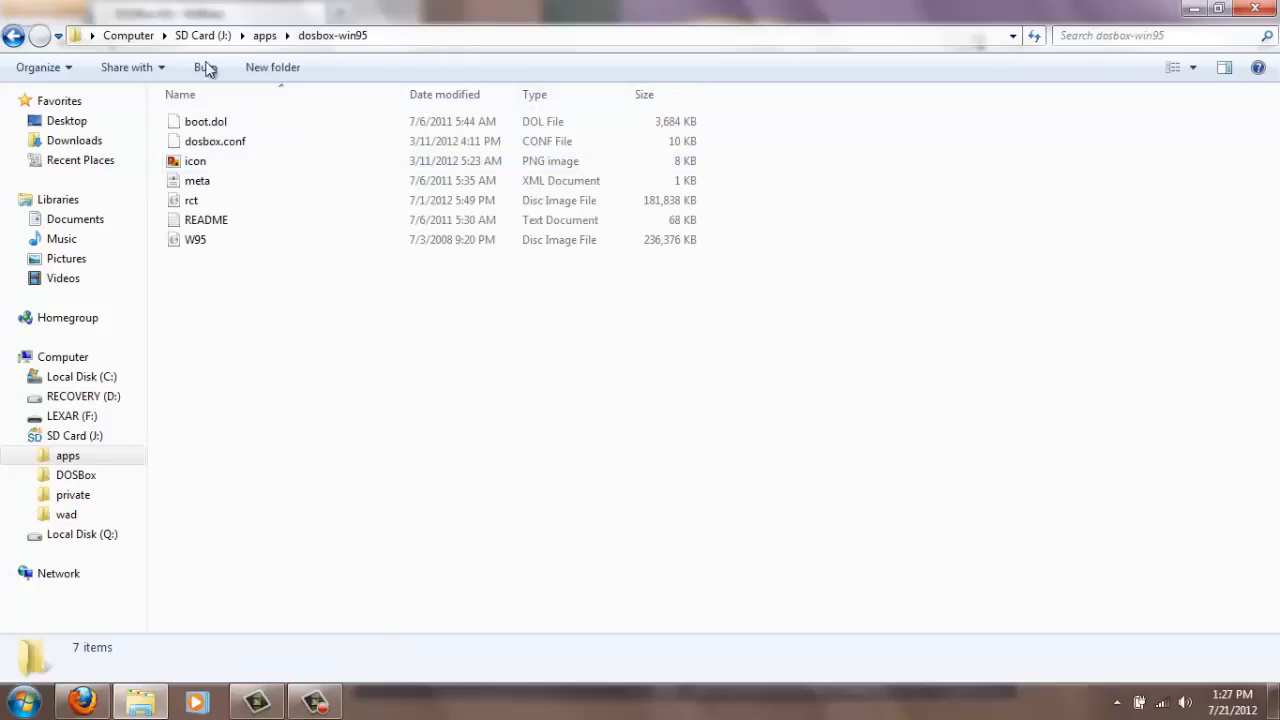
{"action": "mouse_move", "coordinate": [303, 299]}
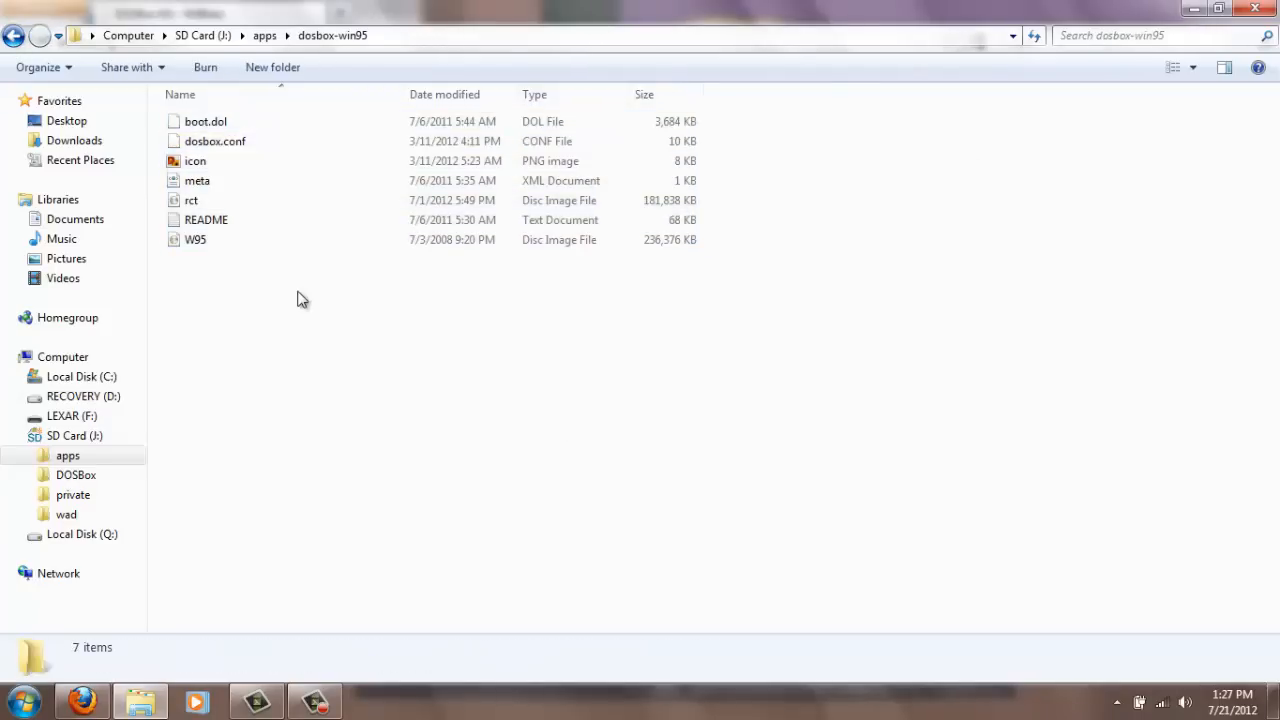
{"action": "left_click", "coordinate": [14, 35]}
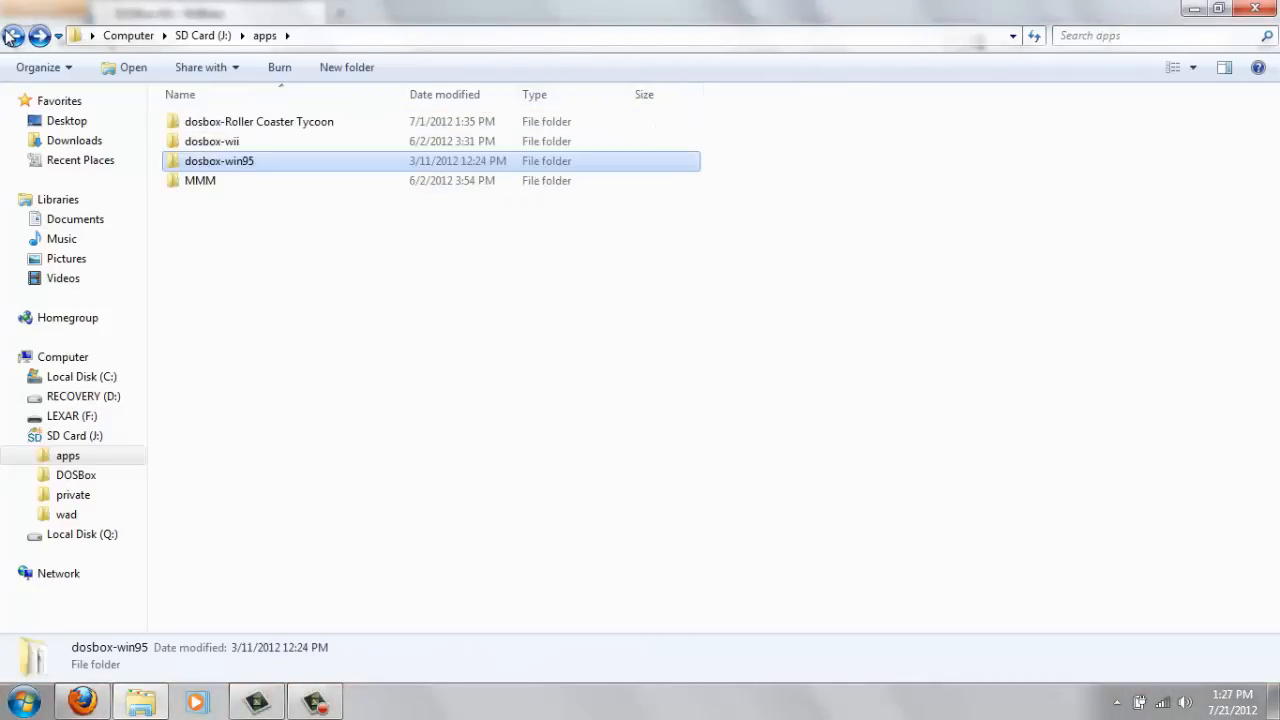